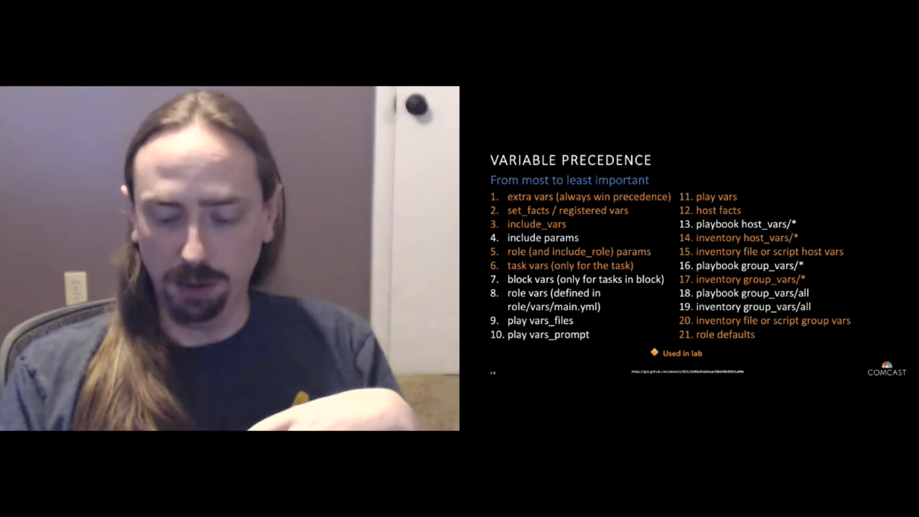
pyautogui.press('Right')
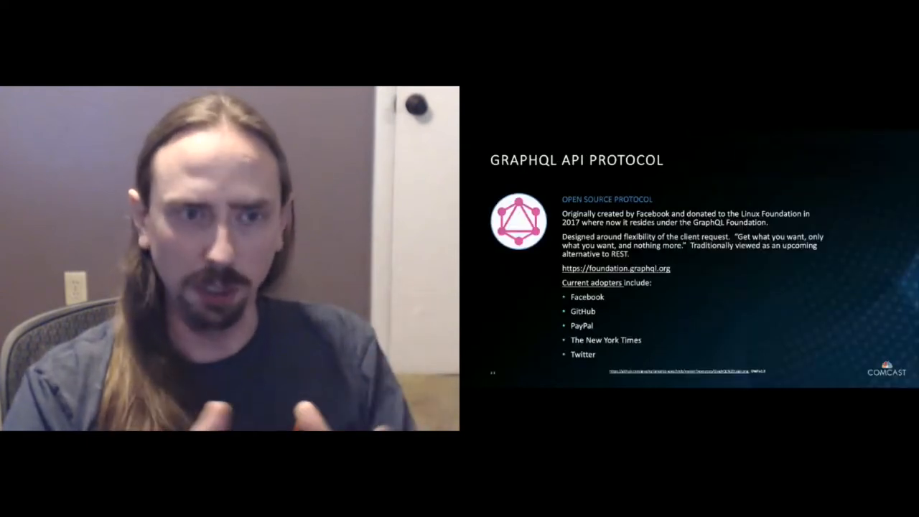